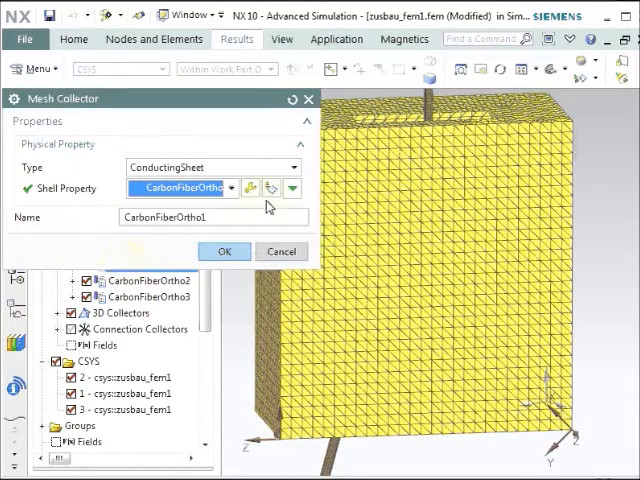
Step: Edit the CarbonFiberOrtho1 shell property to reach the CarbonFiber material with relative permeability 1500 in X, Y, Z
{"action": "left_click", "coordinate": [252, 188]}
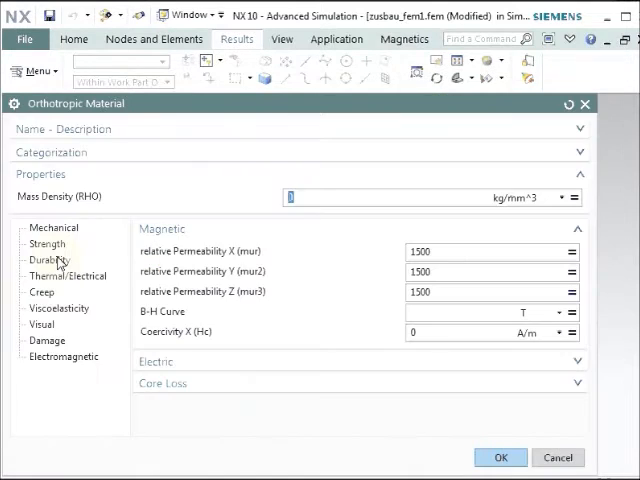
{"action": "left_click", "coordinate": [64, 356]}
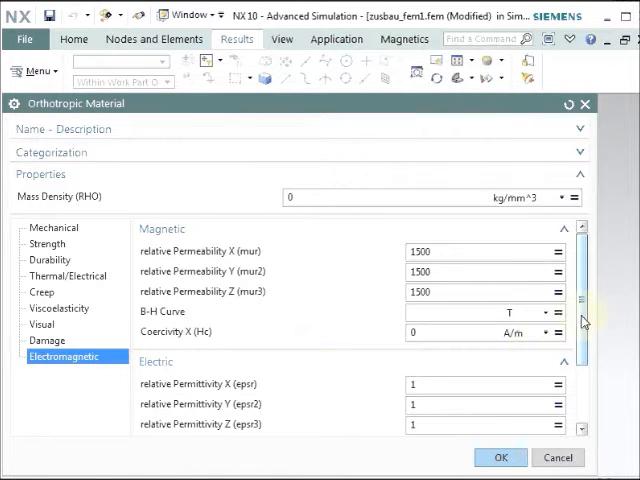
{"action": "scroll", "scroll_direction": "down", "scroll_amount": 3}
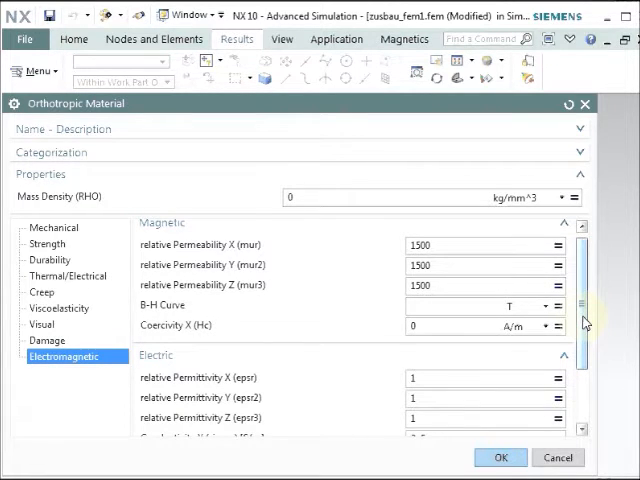
{"action": "scroll", "scroll_direction": "down", "scroll_amount": 3}
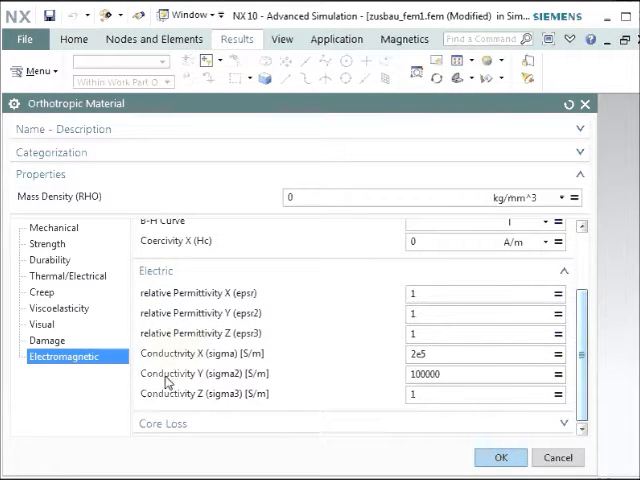
{"action": "mouse_move", "coordinate": [192, 410]}
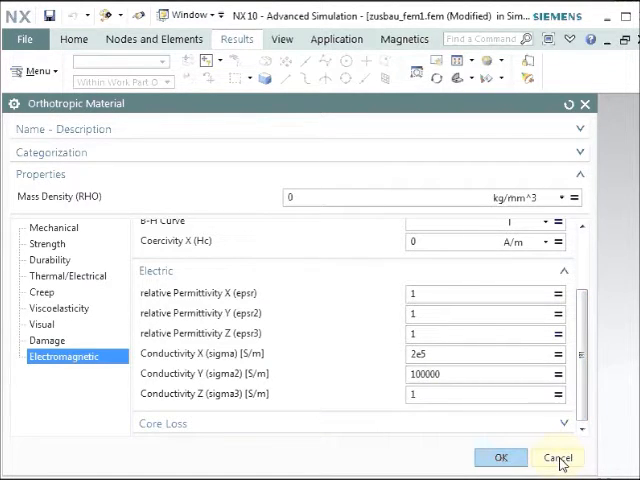
Step: Cancel the Orthotropic Material dialog, accept the ConductingSheet table and the Mesh Collector, returning to the sim file
{"action": "left_click", "coordinate": [560, 456]}
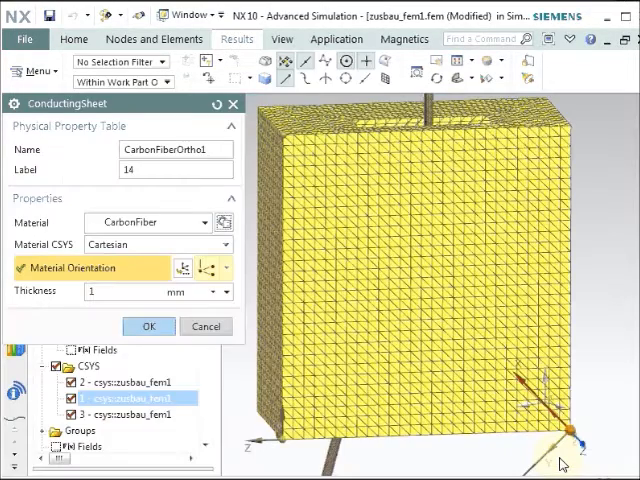
{"action": "left_click", "coordinate": [148, 326]}
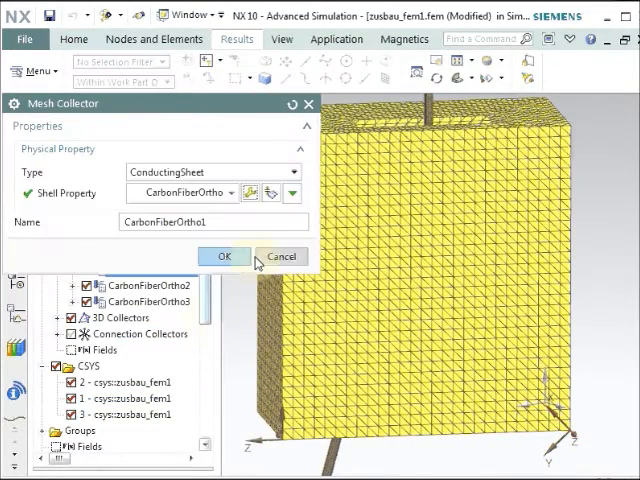
{"action": "left_click", "coordinate": [224, 256]}
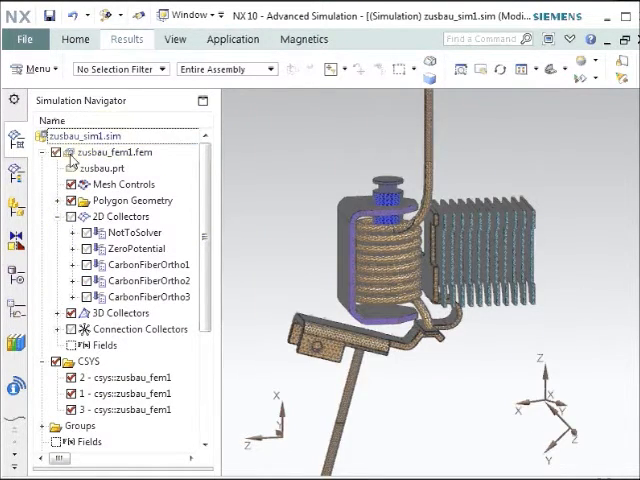
Step: Collapse the FEM branches and show the Current(1) load of the short-circuit solution with its sinusoidal time function
{"action": "left_click", "coordinate": [56, 152]}
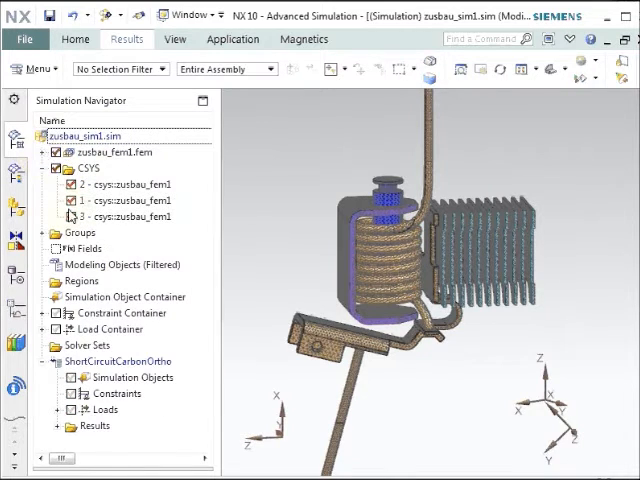
{"action": "left_click", "coordinate": [58, 168]}
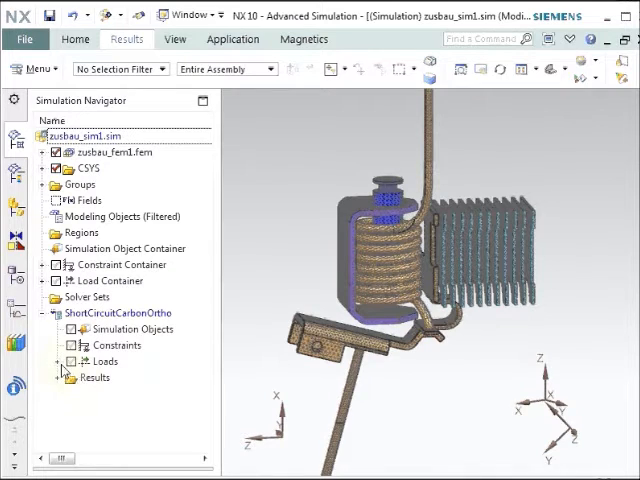
{"action": "double_click", "coordinate": [144, 392]}
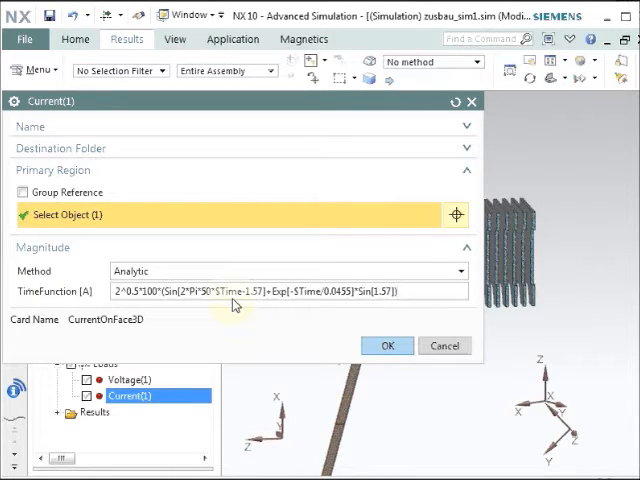
{"action": "mouse_move", "coordinate": [284, 304]}
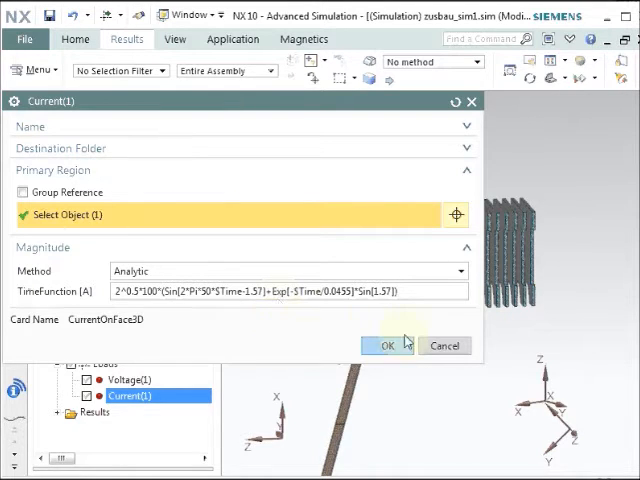
Step: Accept Current(1) and plot the current density result at Increment 10 on the carbon-fiber box
{"action": "left_click", "coordinate": [388, 344]}
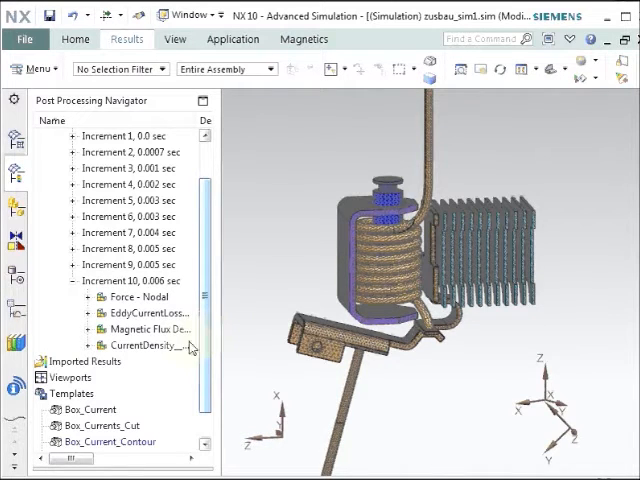
{"action": "double_click", "coordinate": [144, 344]}
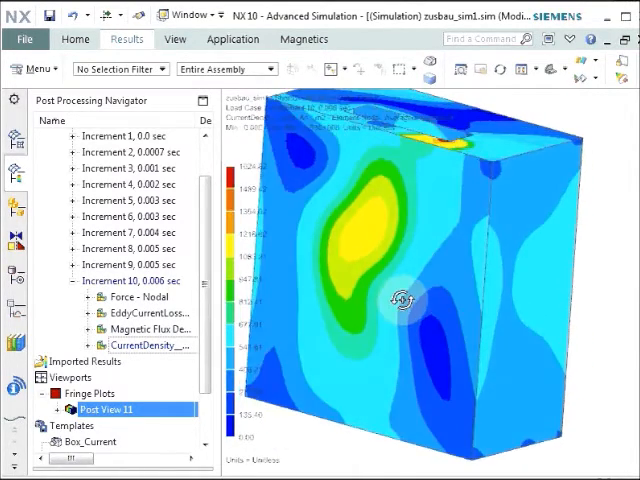
Step: Apply a saved display template to create Post View 12 with current density vectors around coil and breaker
{"action": "double_click", "coordinate": [150, 344]}
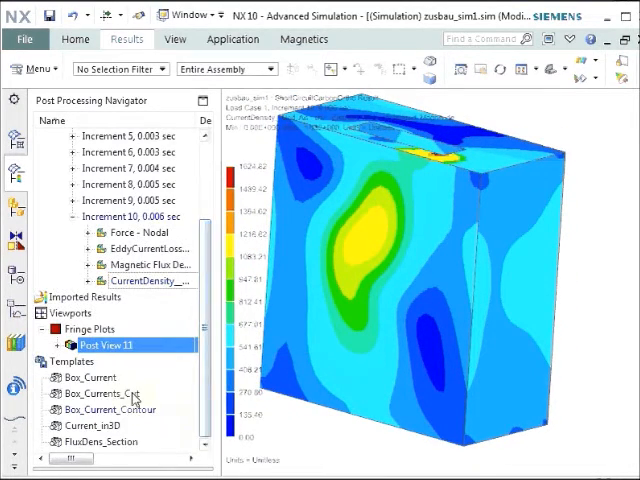
{"action": "double_click", "coordinate": [86, 378]}
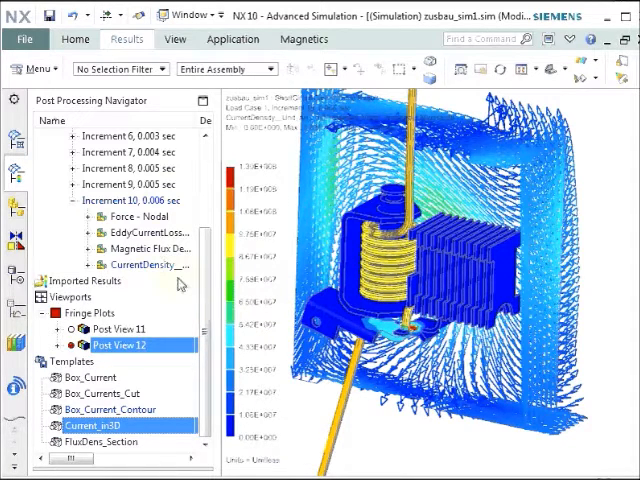
Step: Plot the Magnetic Flux Density result at Increment 10 as a fringe on the box in Post View 13
{"action": "right_click", "coordinate": [144, 246]}
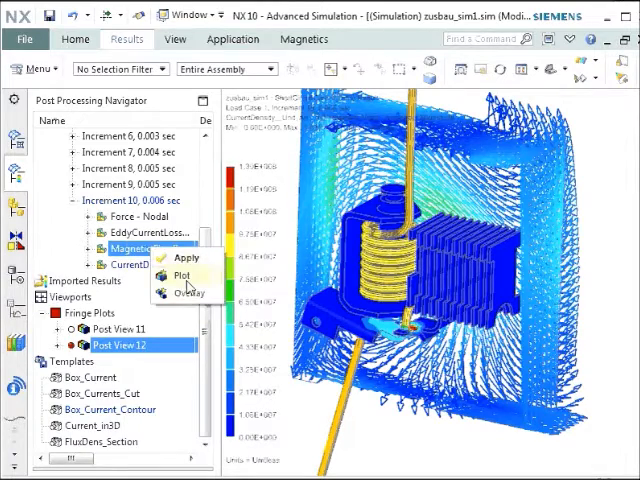
{"action": "left_click", "coordinate": [184, 276]}
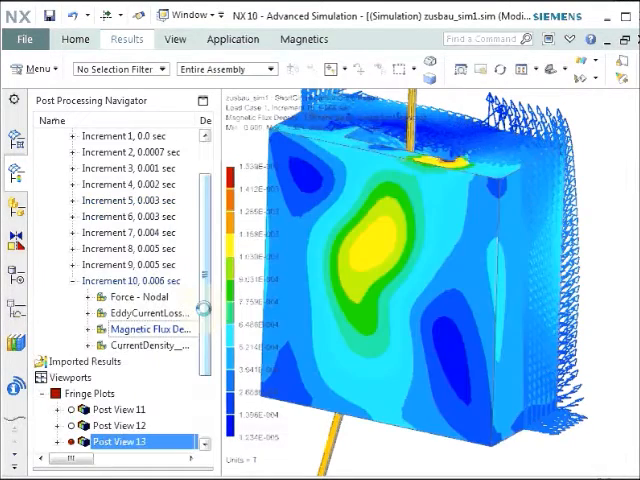